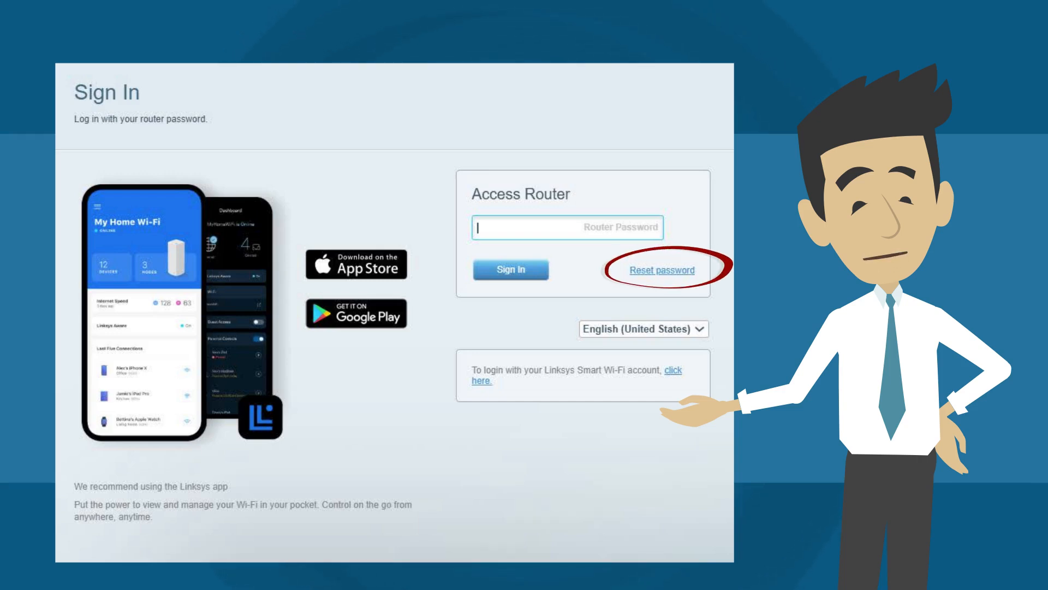
- Start the password reset from Sign In and submit the node's 5-digit recovery key
{"action": "left_click", "coordinate": [661, 269]}
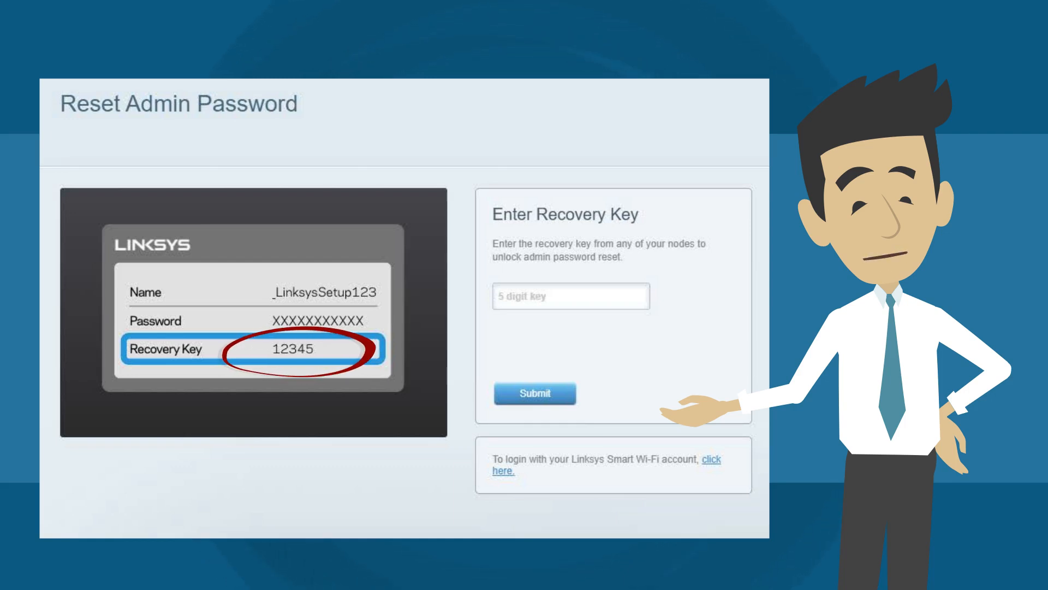
{"action": "left_click", "coordinate": [534, 393]}
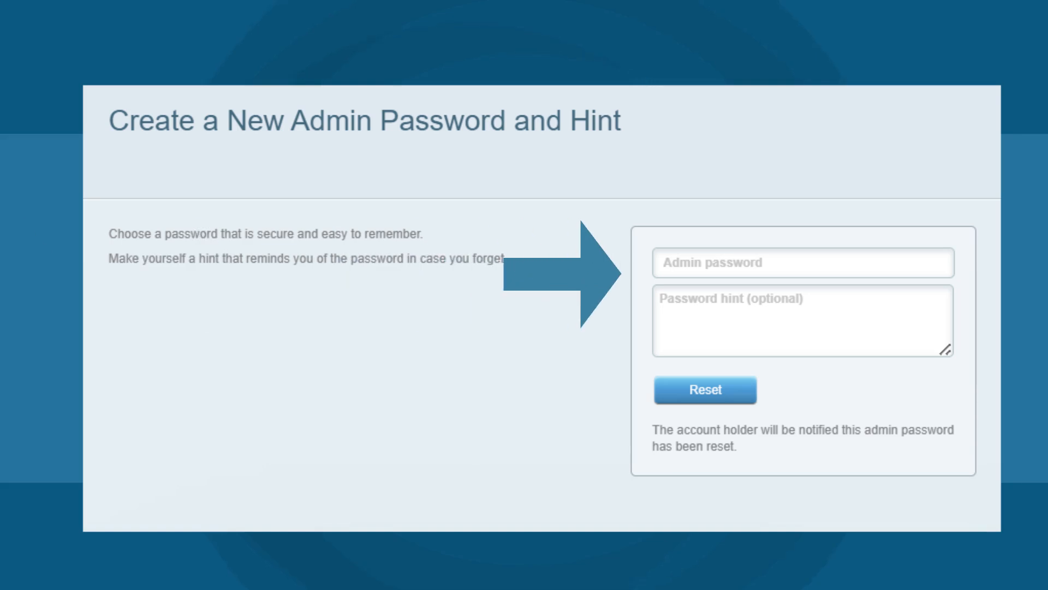